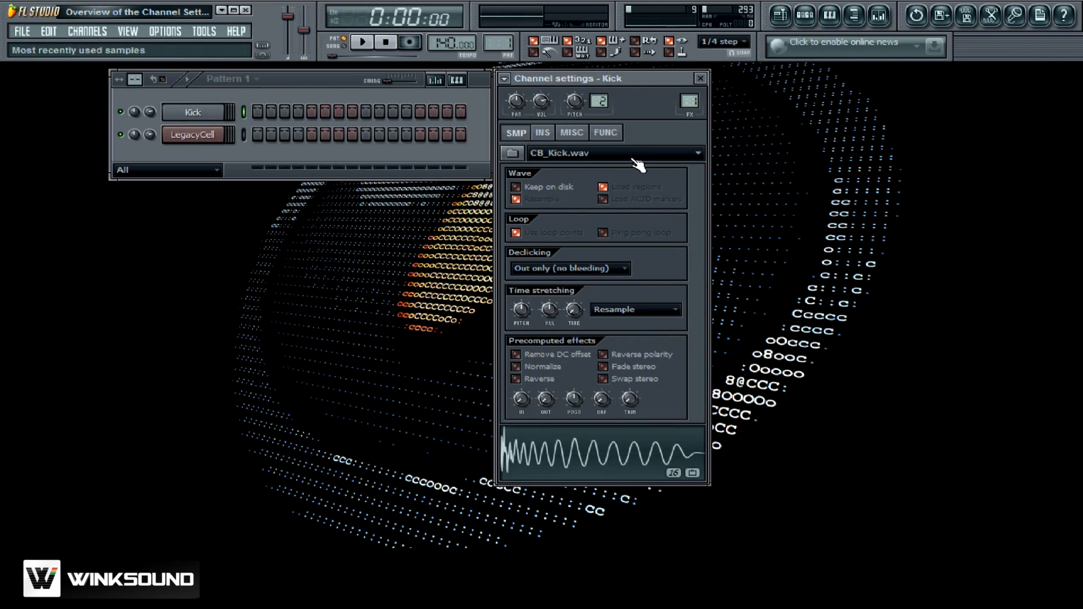
Step: Tour the Kick channel's MISC, FUNC, SMP and INS pages, ending on the FUNC special functions page
left_click(606, 133)
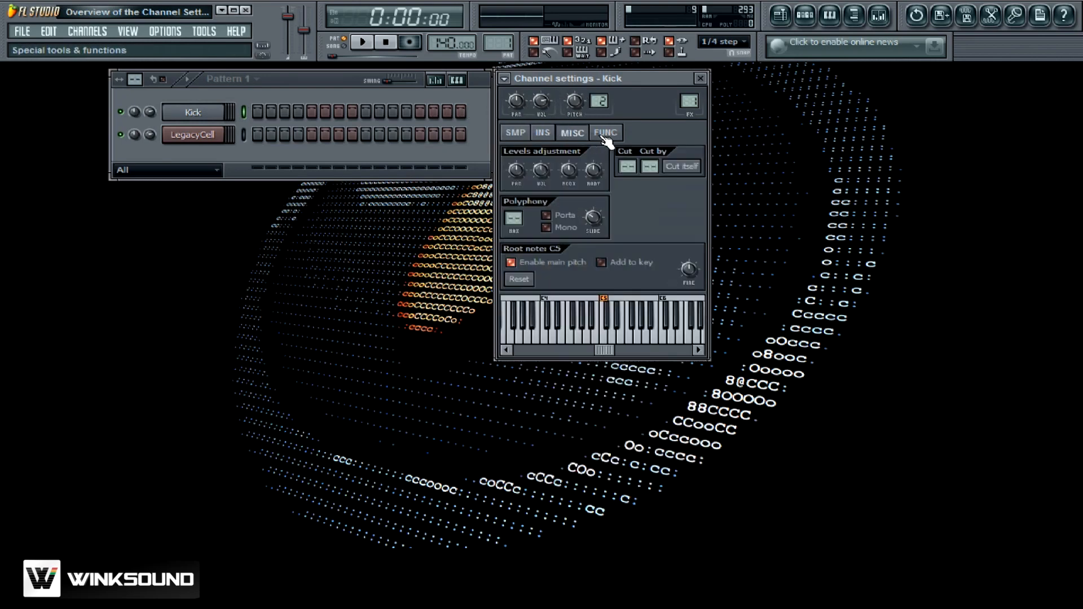
left_click(514, 133)
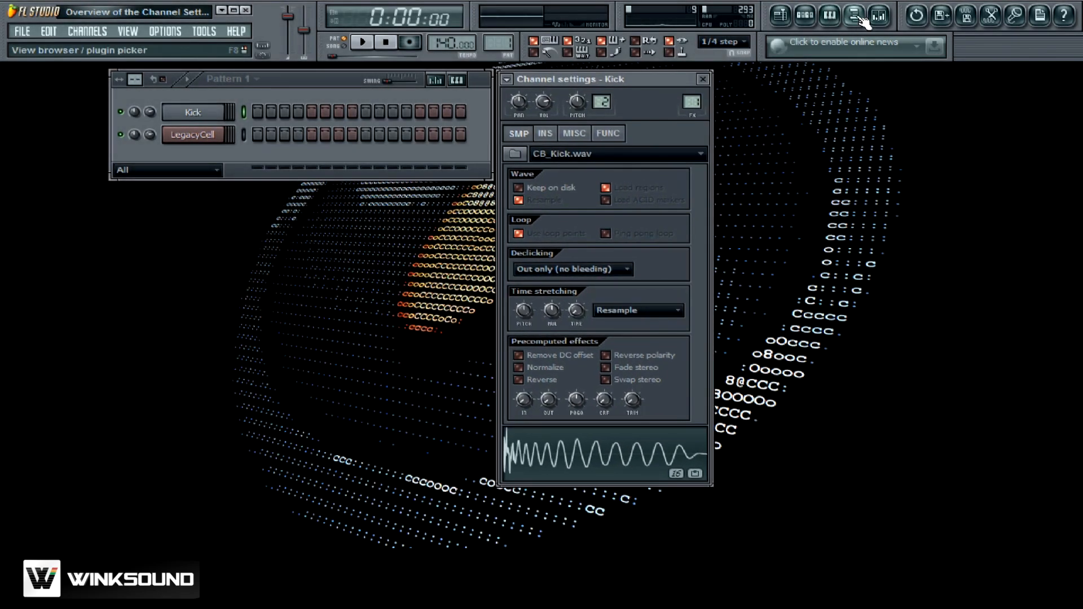
left_click(857, 16)
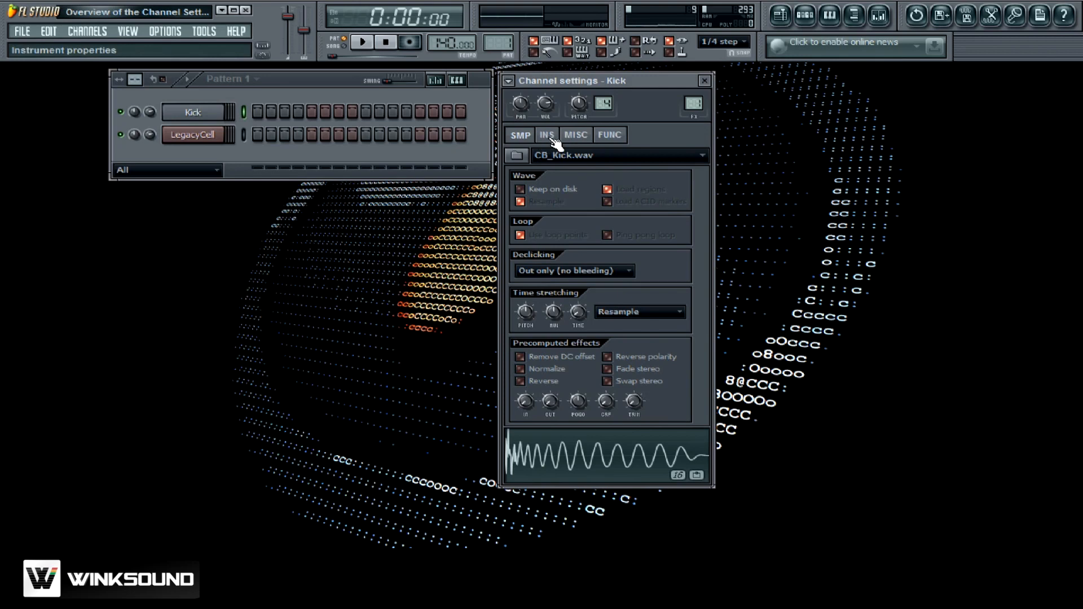
left_click(575, 136)
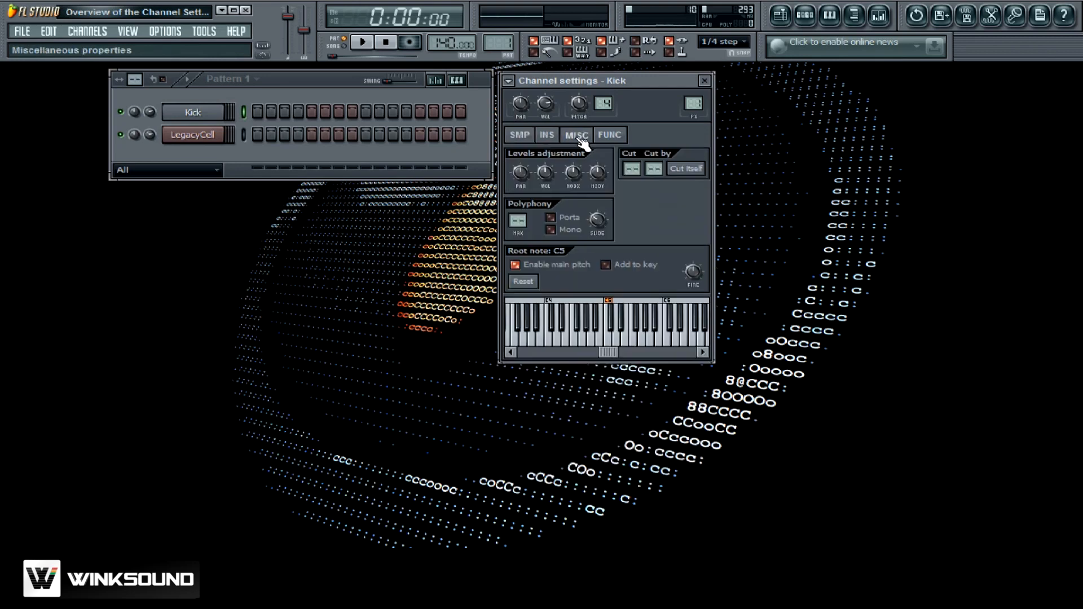
left_click(610, 136)
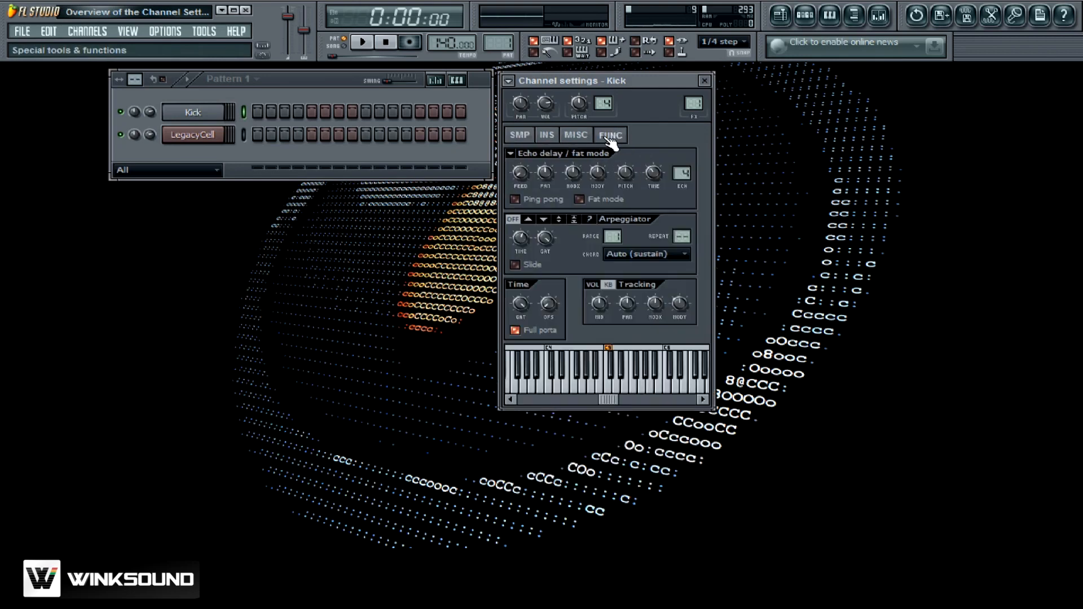
left_click(518, 135)
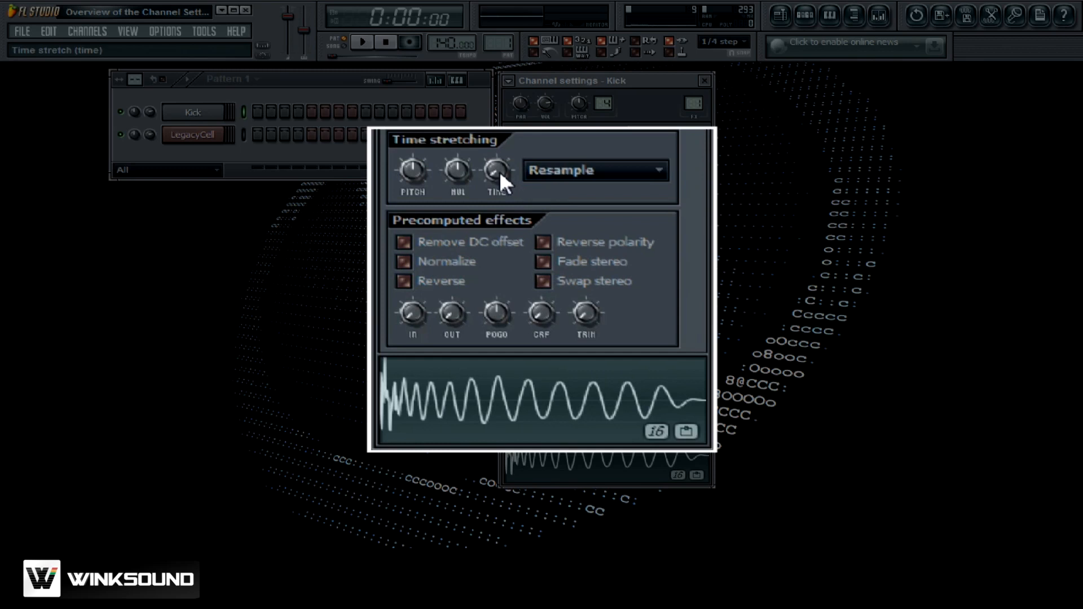
Step: Set the Kick sample's stretch time to 1 beat and its stretching method to Tonal
left_click(597, 169)
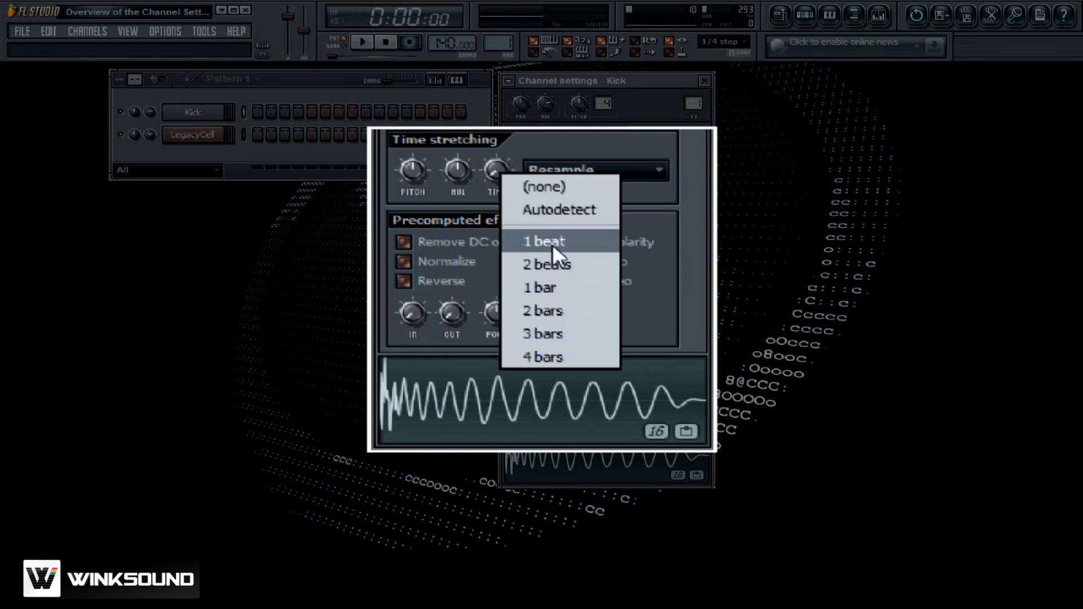
left_click(543, 240)
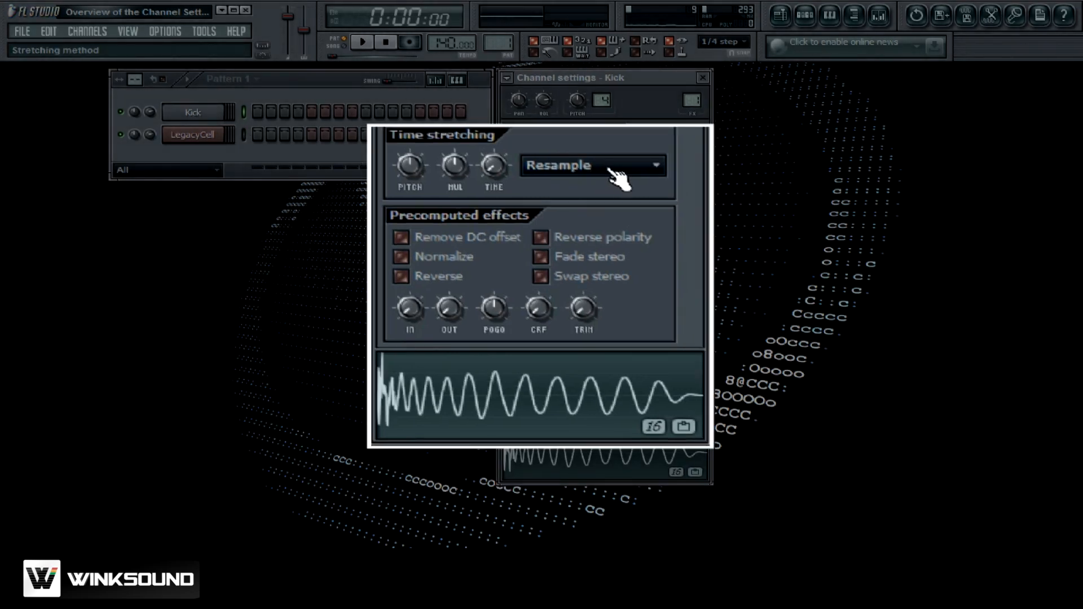
left_click(593, 164)
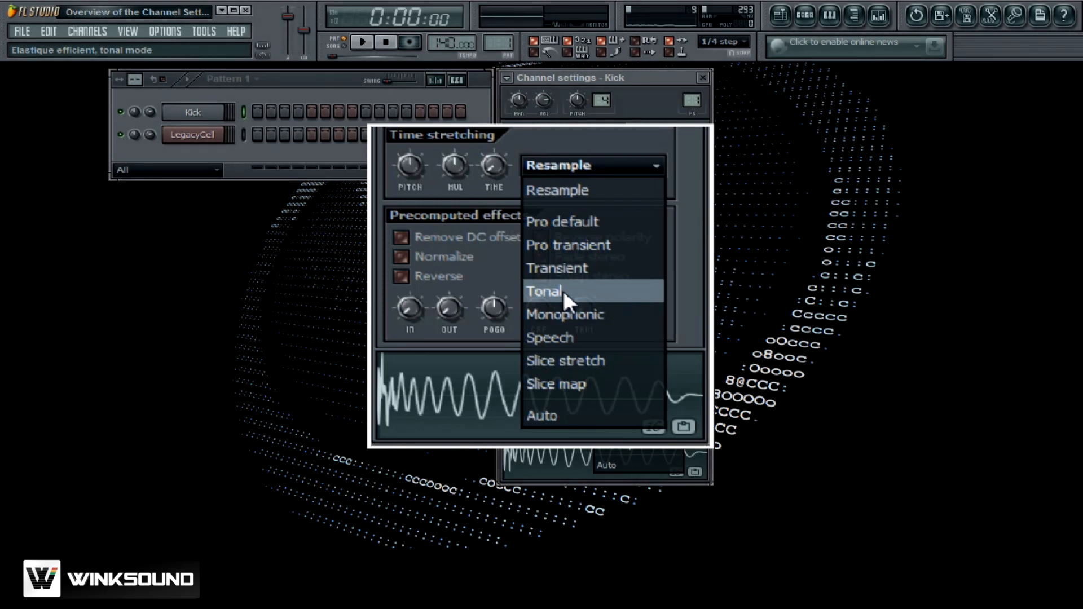
left_click(545, 291)
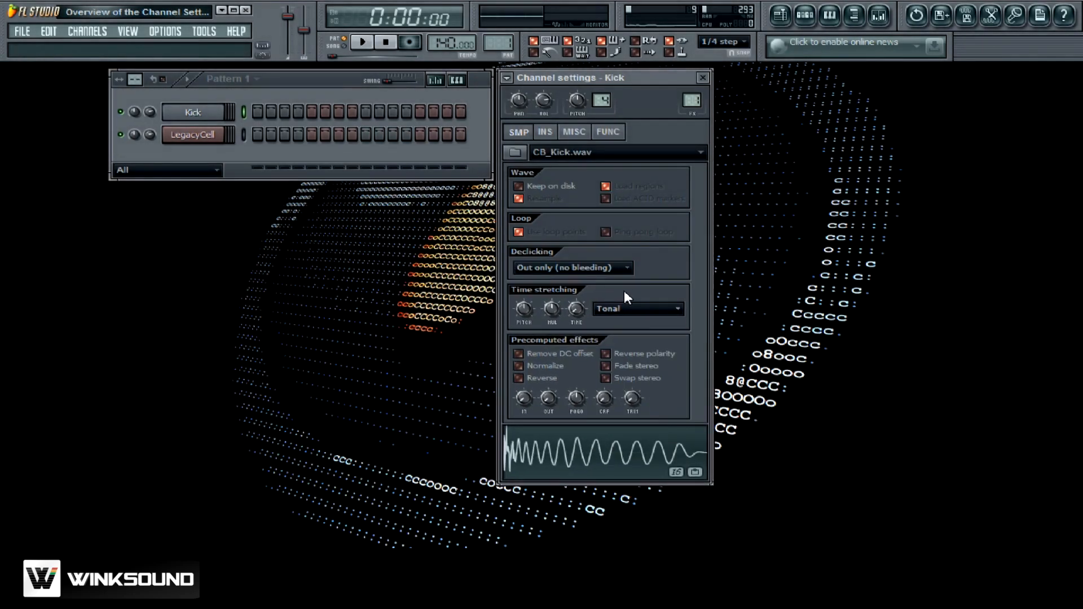
left_click(637, 308)
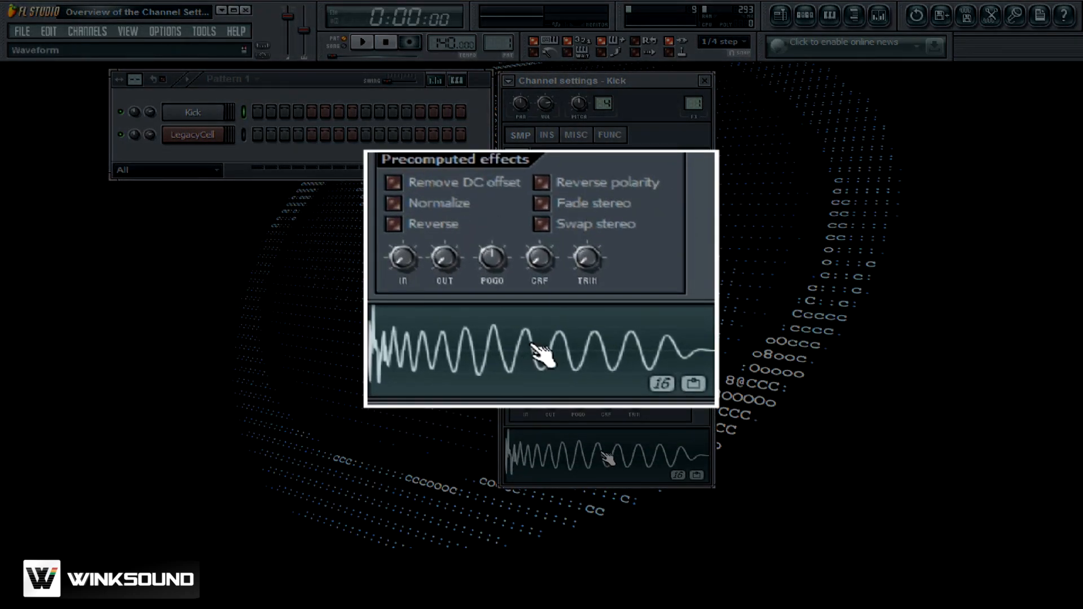
Step: Browse the INS page, then add a new fx channel showing its MISC page
left_click(547, 134)
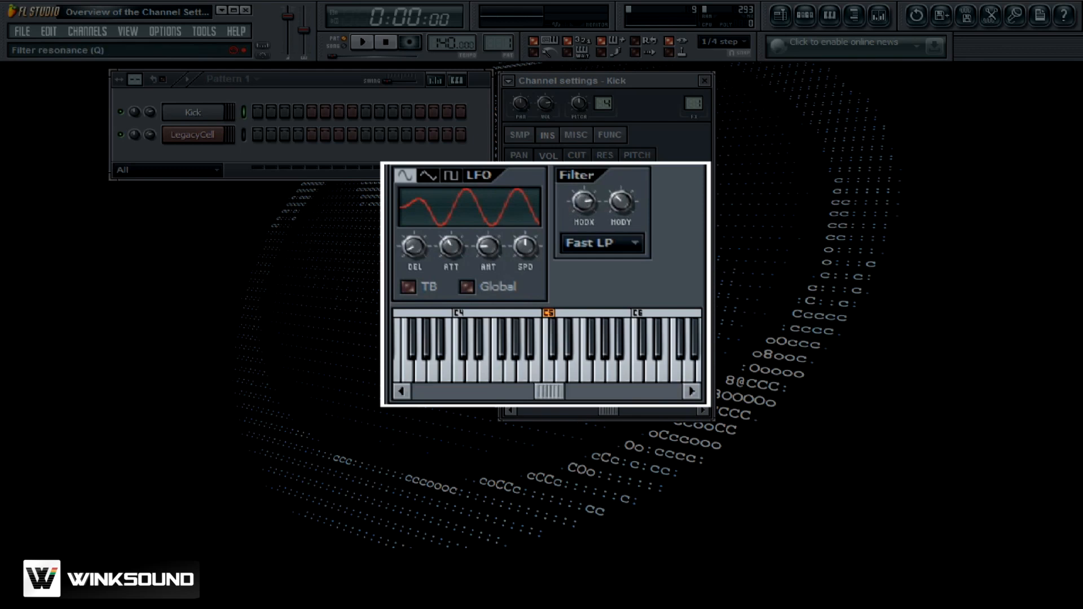
left_click(467, 286)
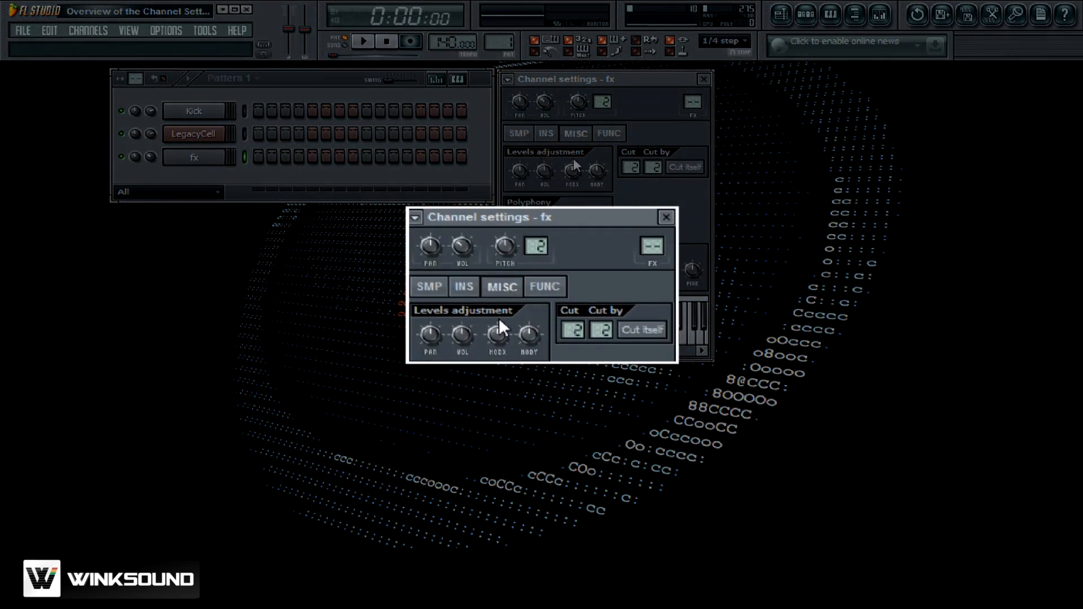
mouse_move(460, 336)
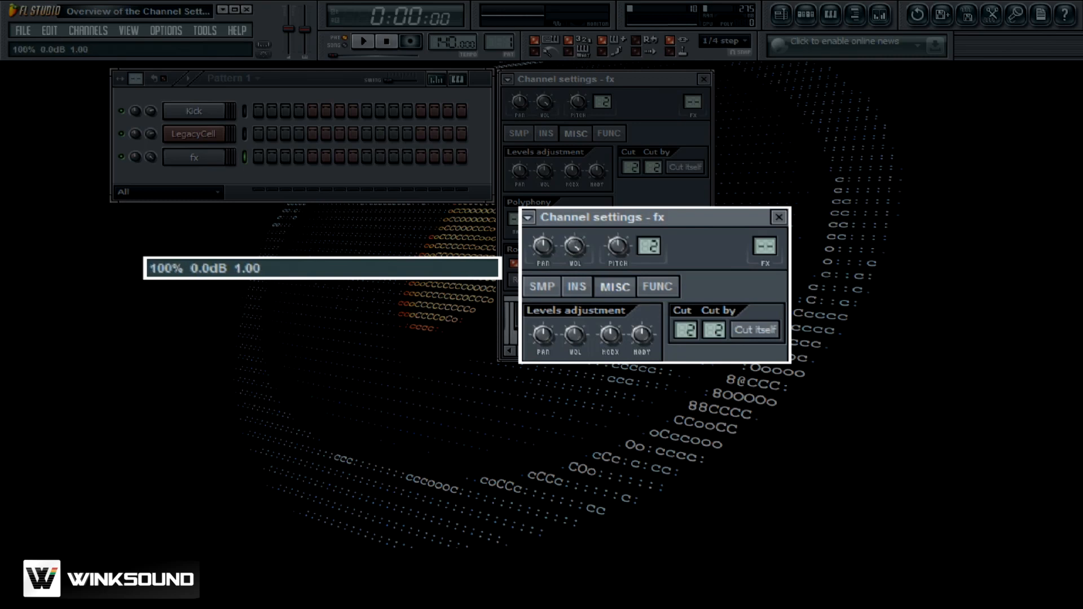
Step: Raise the fx channel's volume multiplier to 128% (6.3 dB) in the level adjustments
left_click_drag(574, 337, 574, 318)
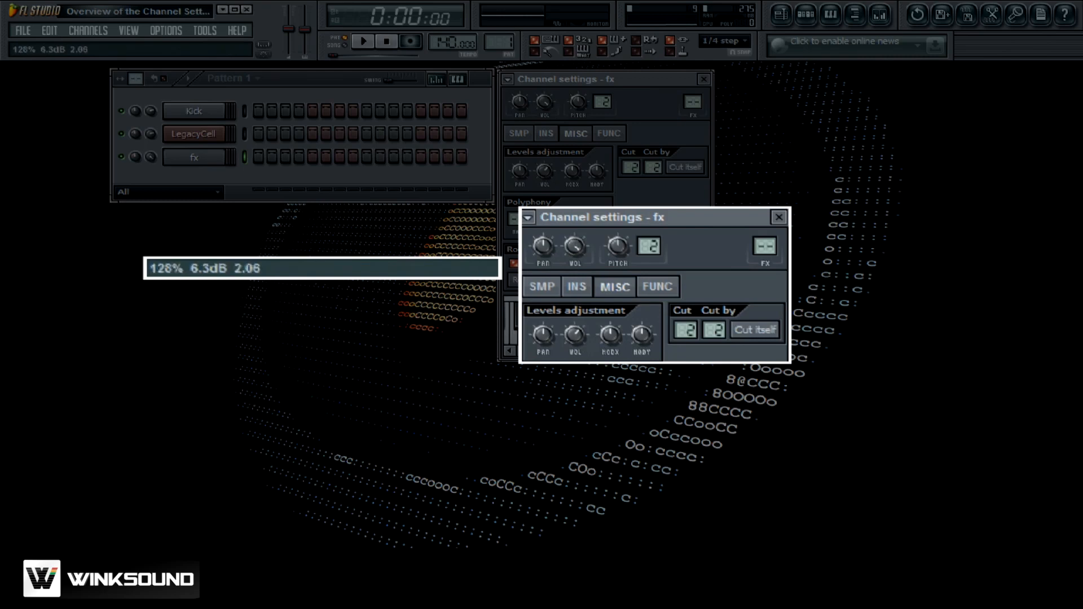
left_click_drag(574, 338, 574, 319)
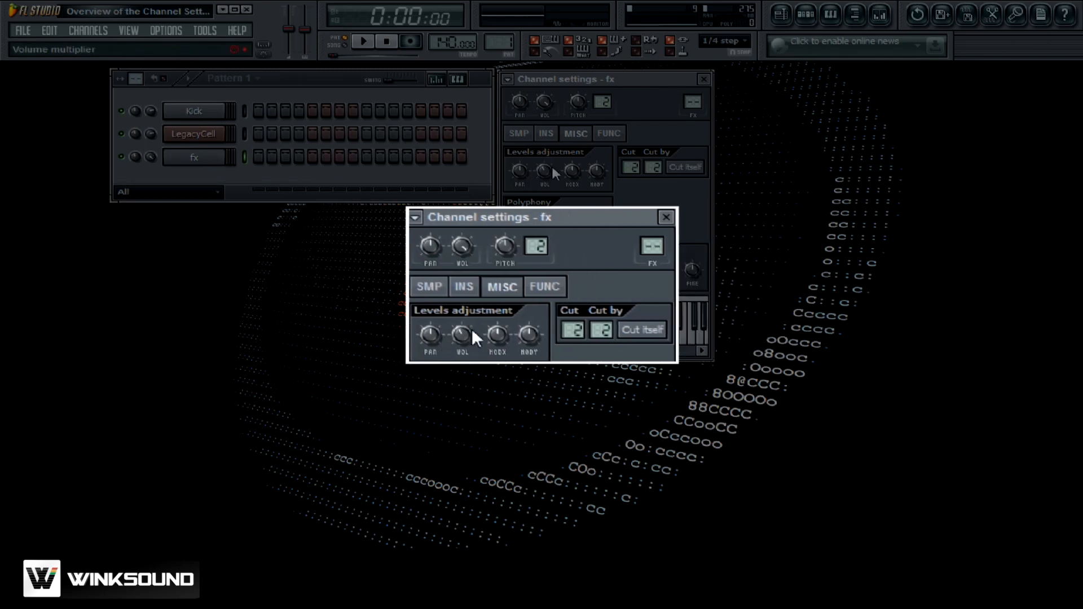
left_click(666, 216)
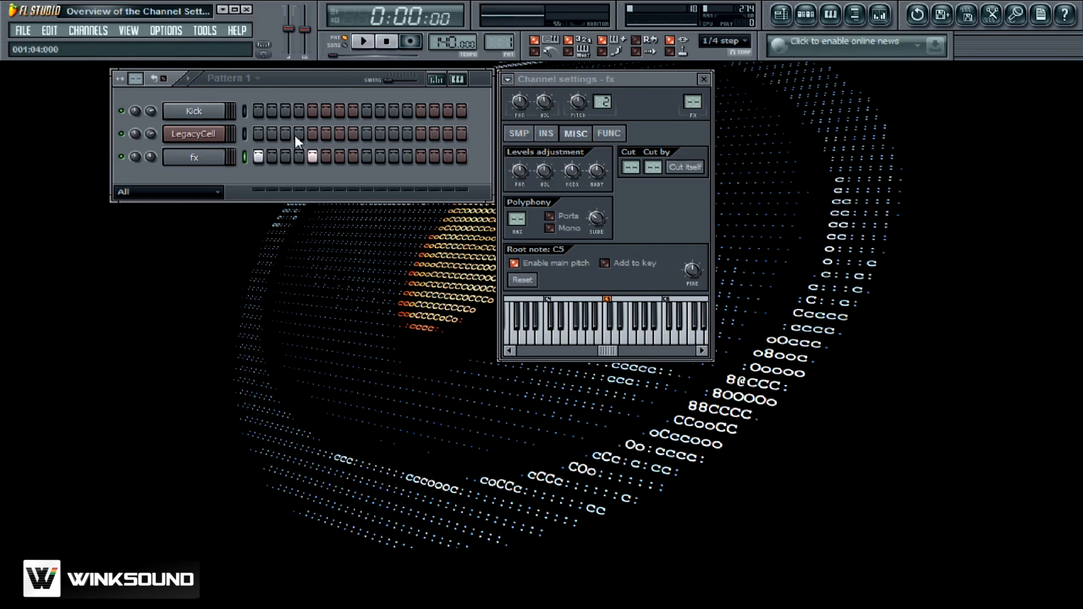
mouse_move(365, 45)
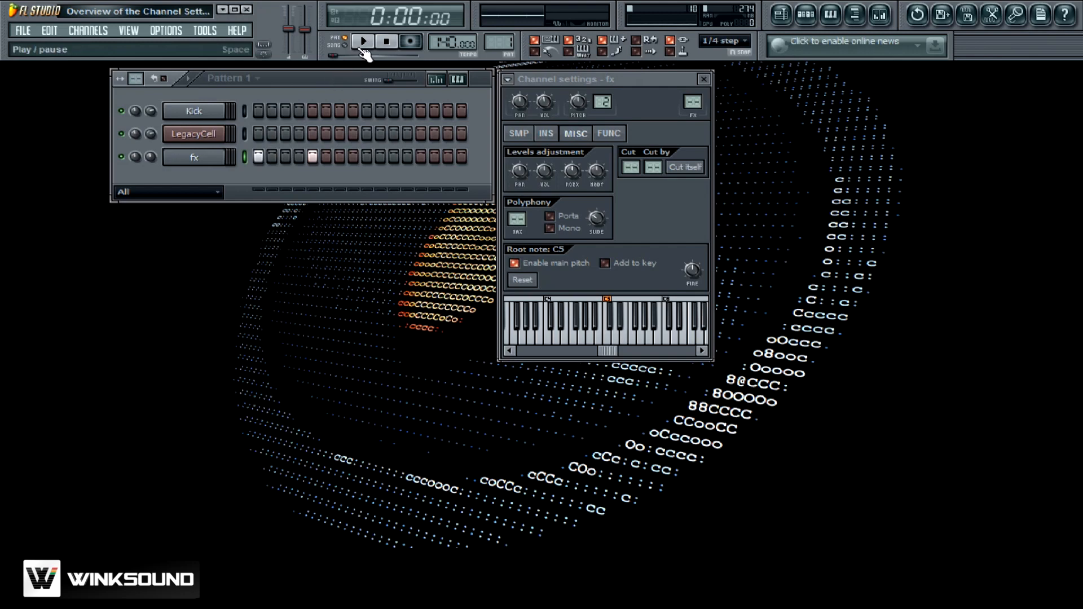
Step: Play and stop the pattern twice to audition the fx sample cutting itself with cut groups at 2
left_click(366, 41)
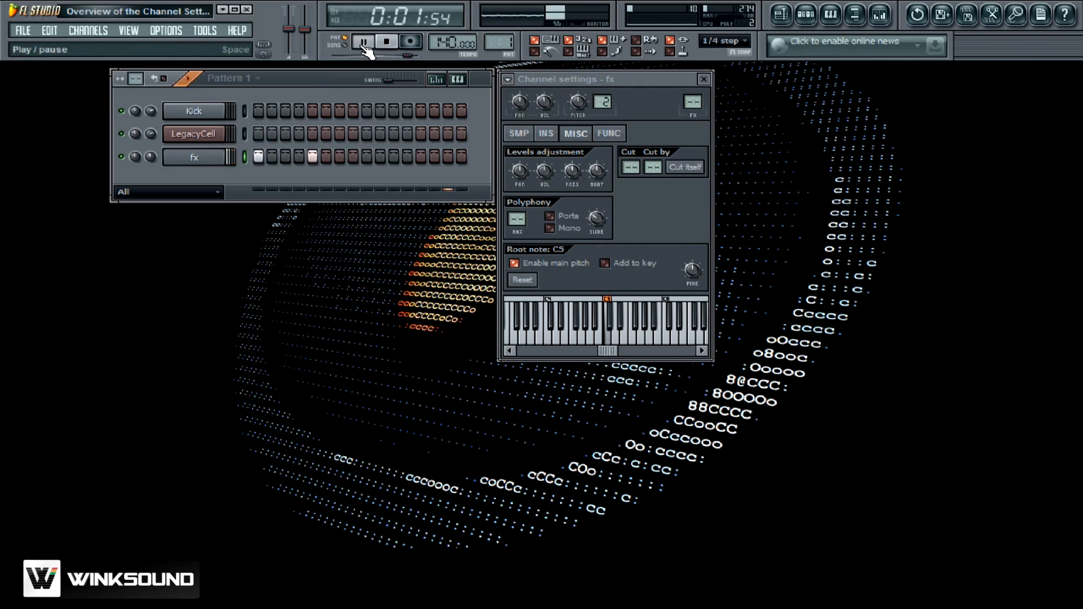
left_click(383, 43)
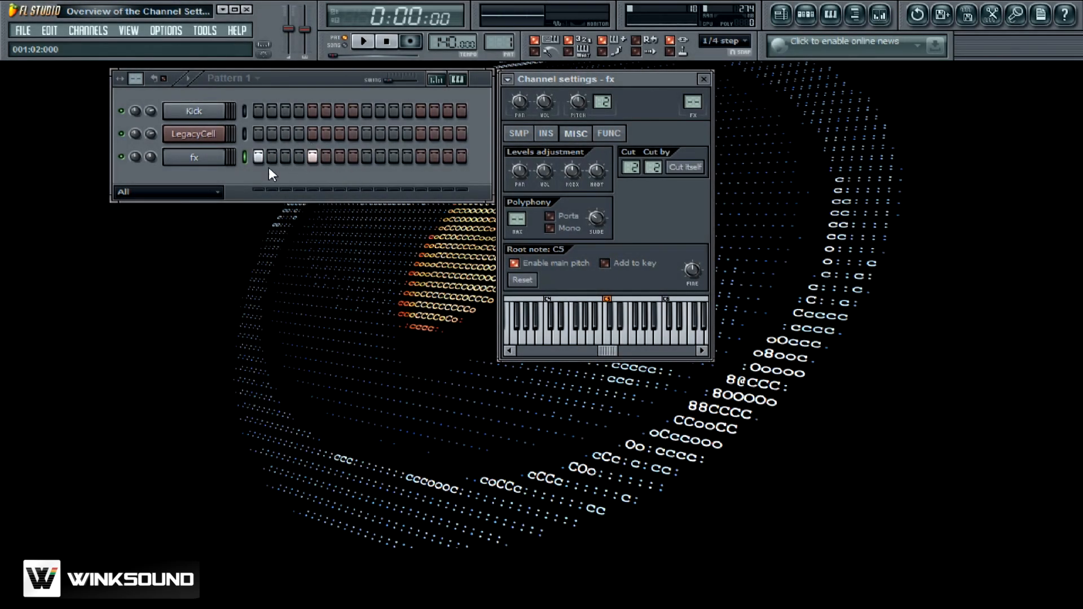
left_click(366, 43)
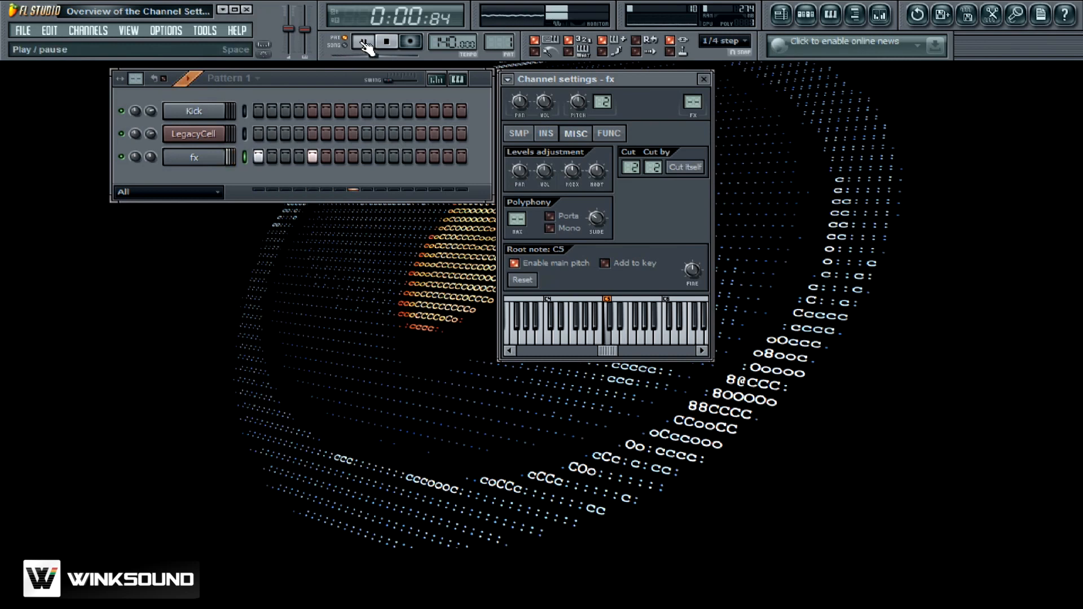
left_click(358, 42)
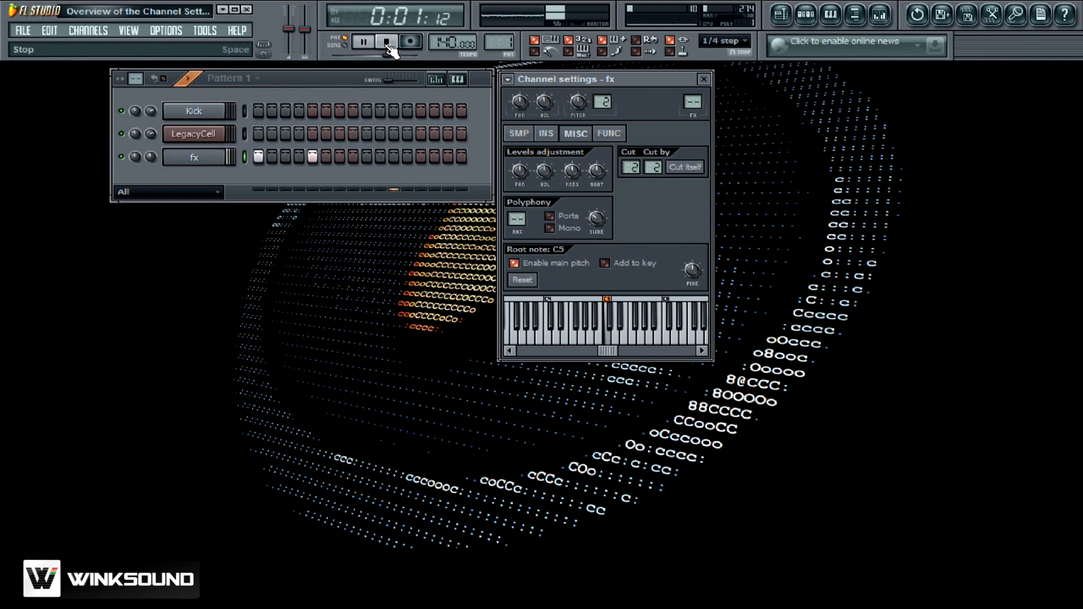
left_click(386, 41)
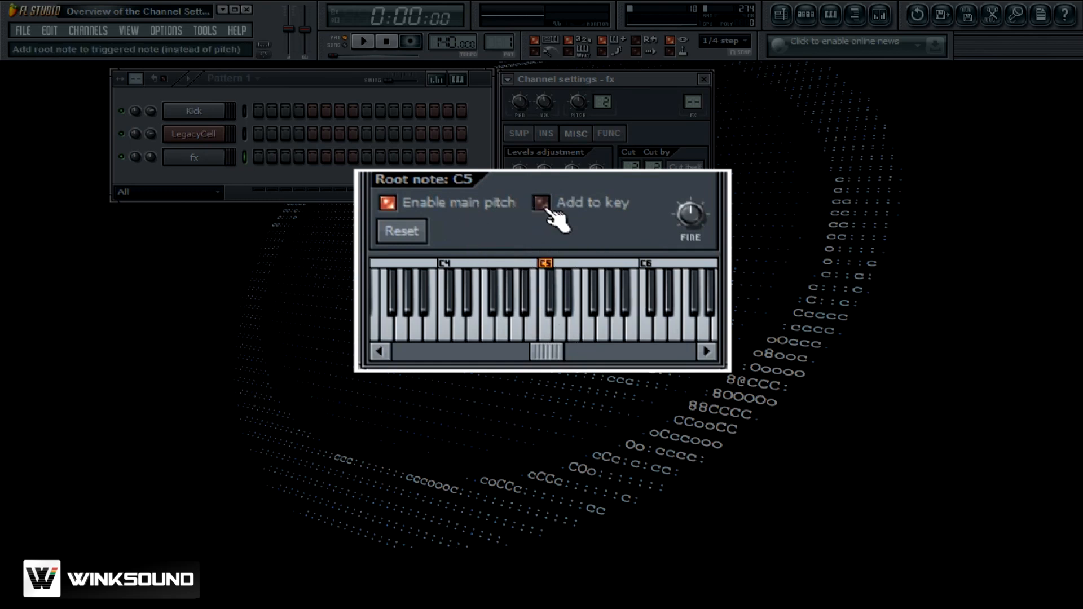
left_click(541, 203)
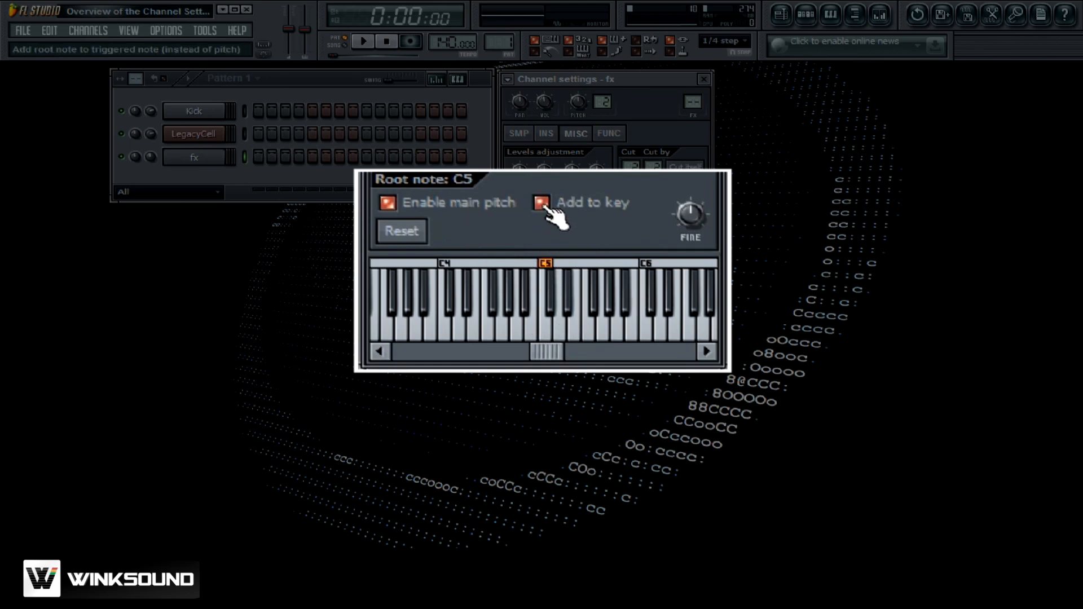
left_click(646, 284)
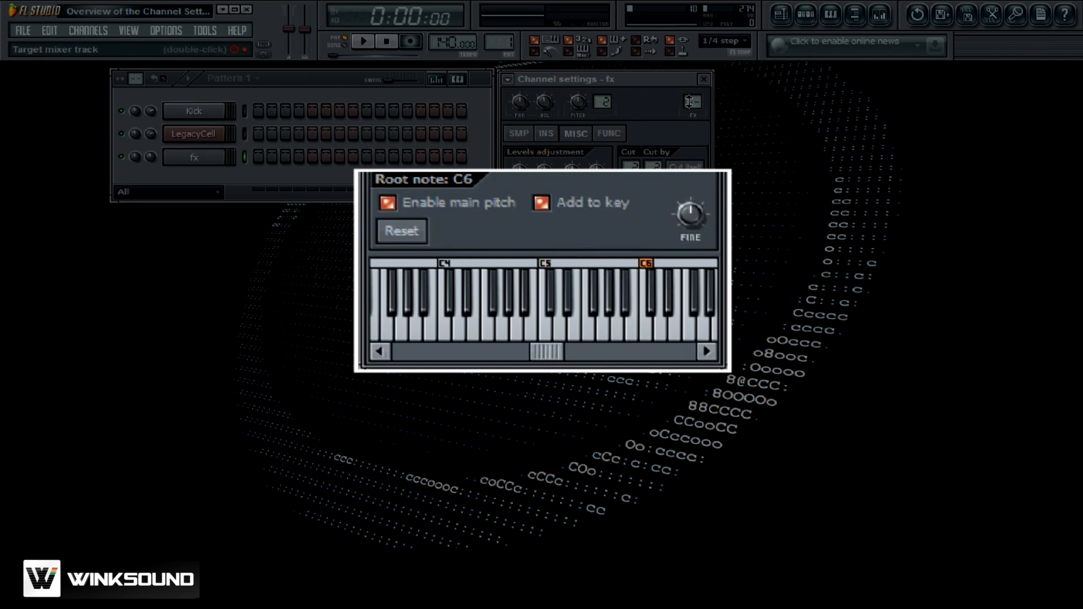
left_click(648, 334)
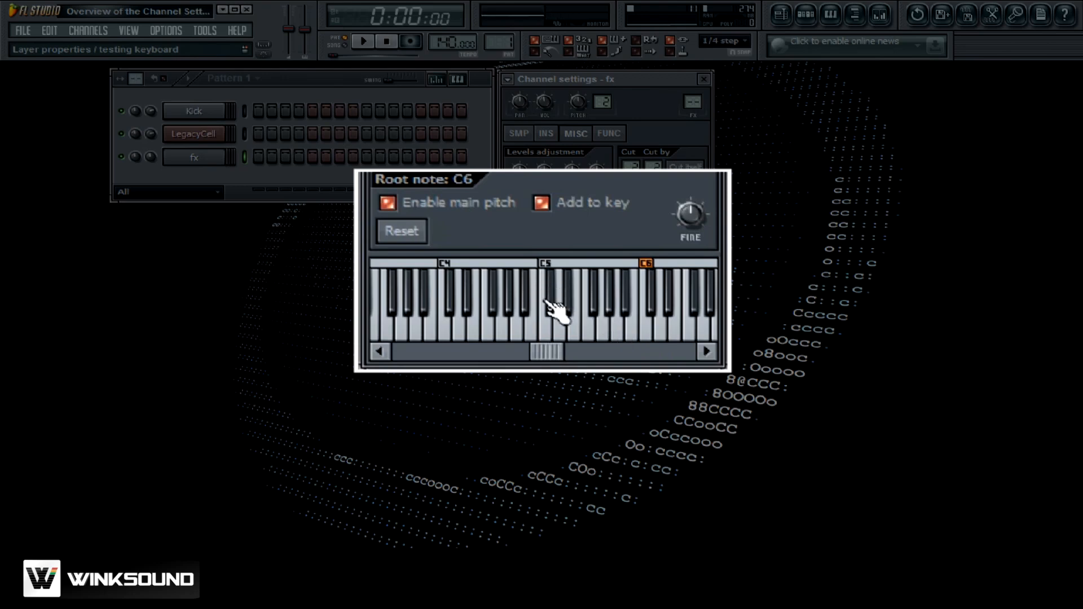
mouse_move(556, 278)
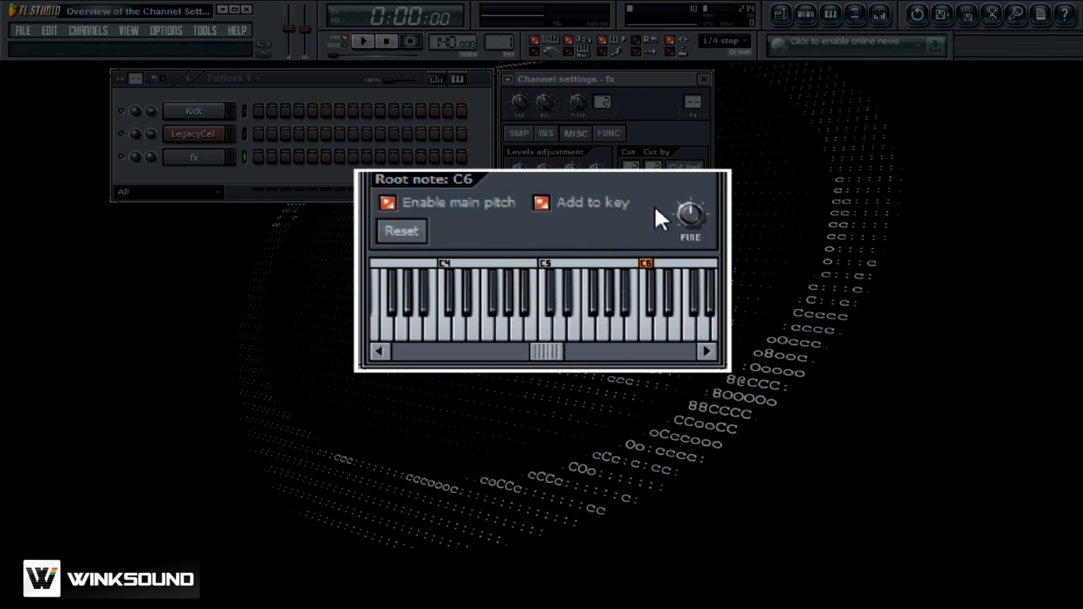
left_click_drag(689, 217, 689, 201)
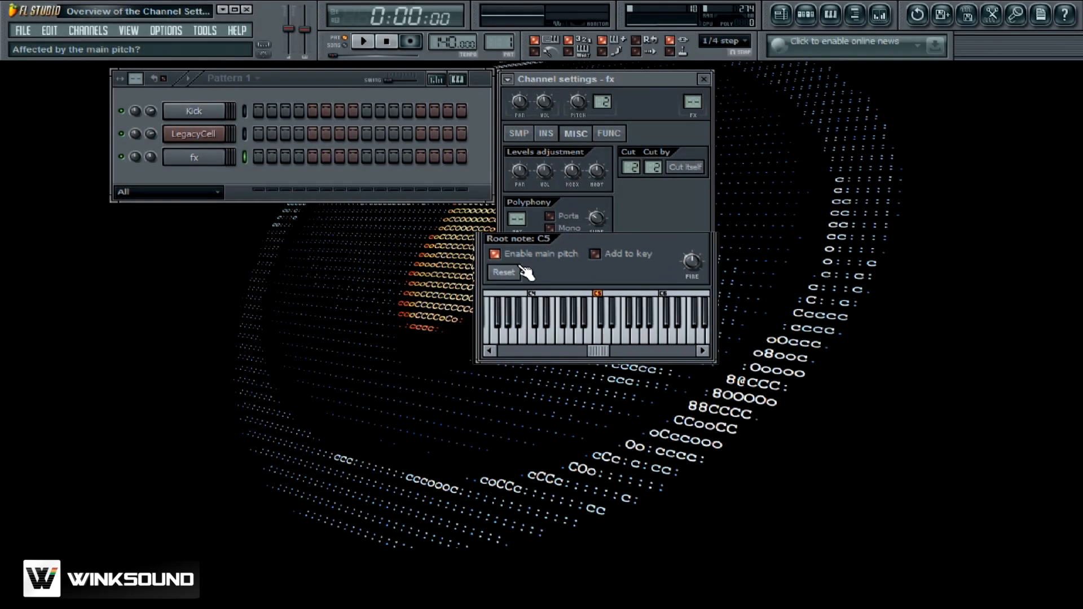
Step: Show the fx channel's FUNC echo delay page and play the pattern twice to hear the echo
left_click(608, 133)
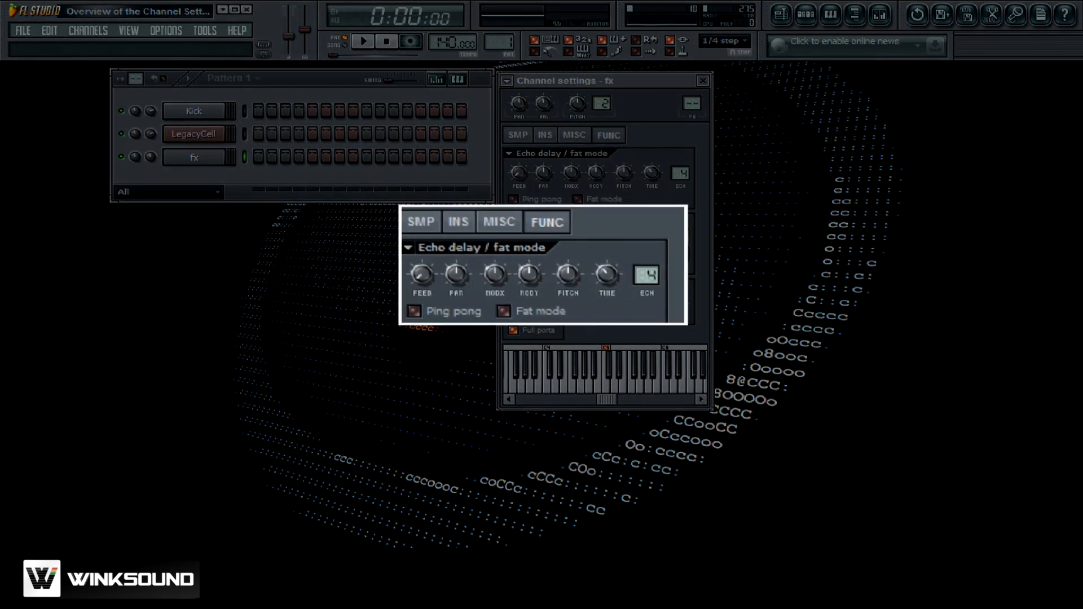
mouse_move(422, 278)
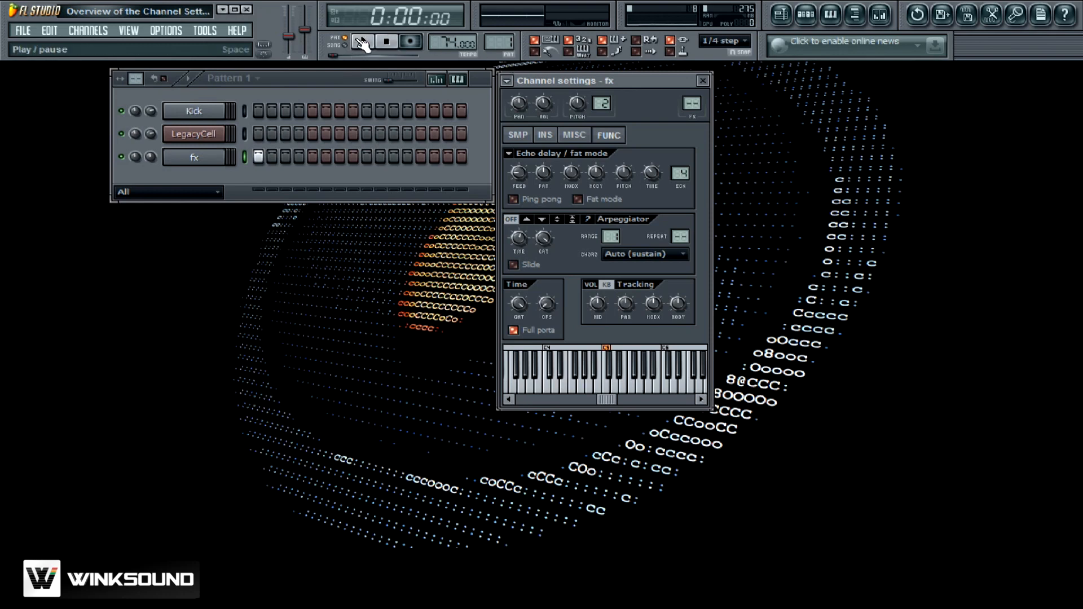
left_click(364, 41)
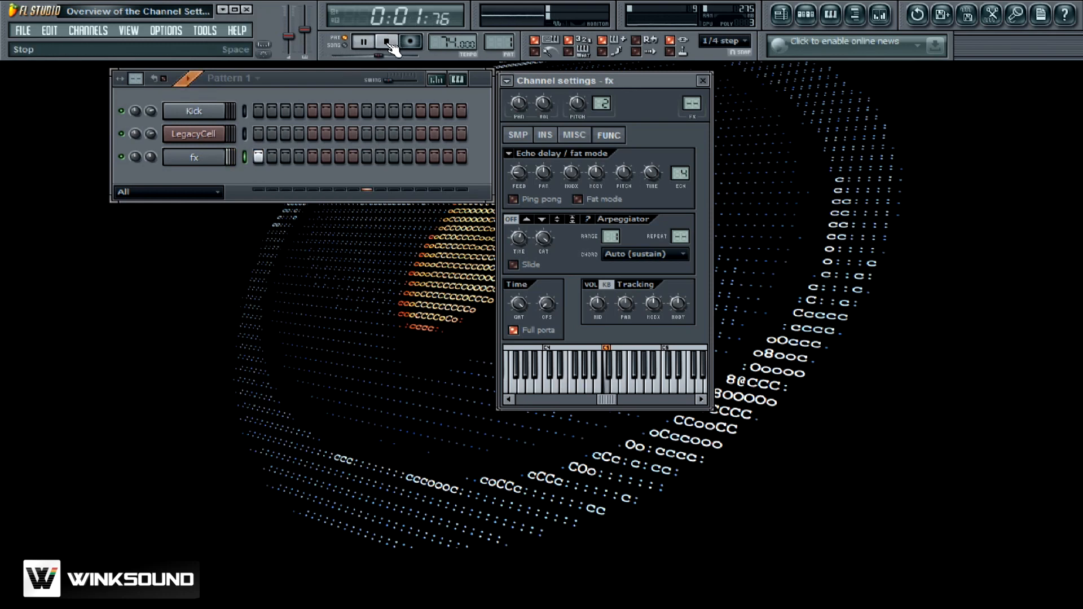
left_click(385, 41)
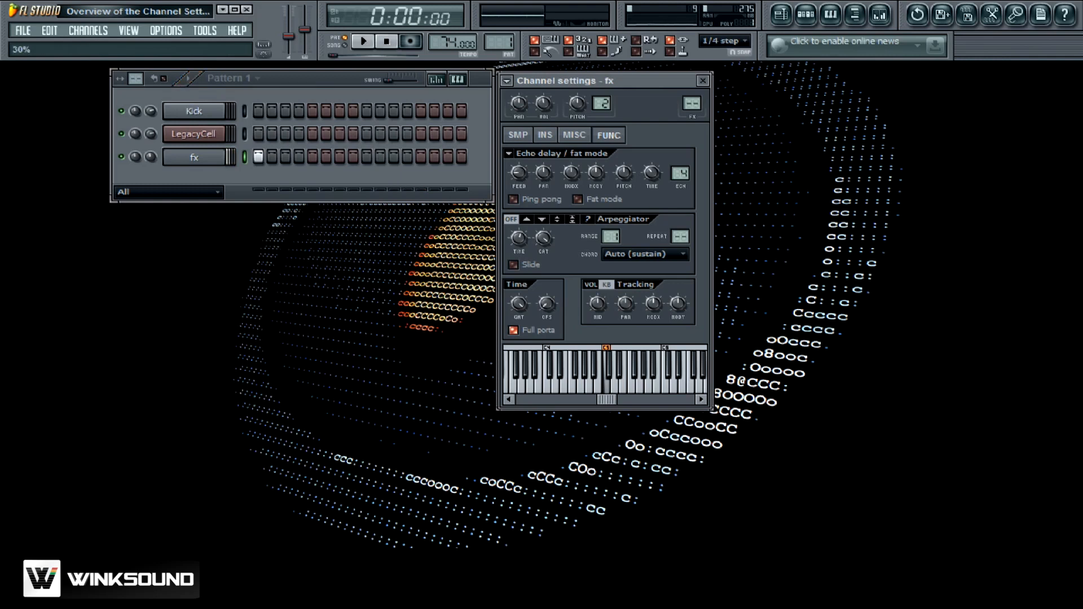
mouse_move(363, 45)
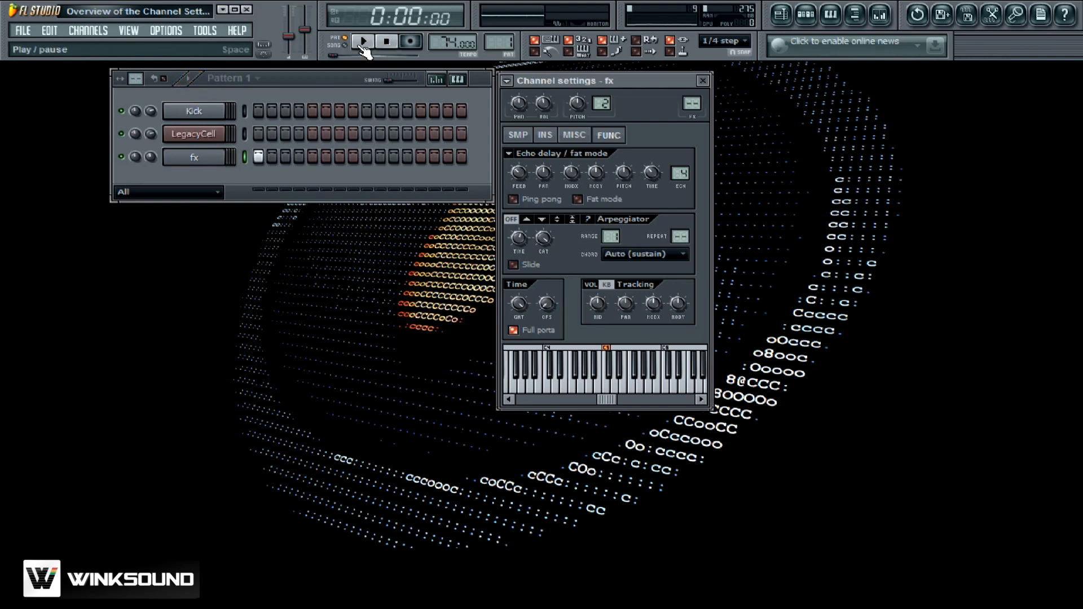
left_click(365, 42)
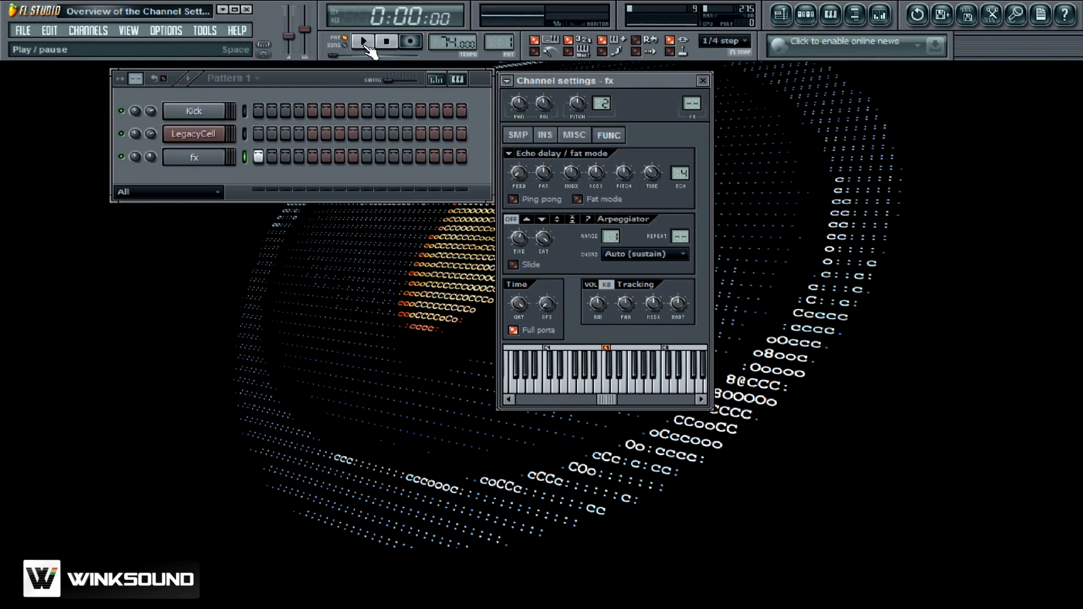
left_click(365, 41)
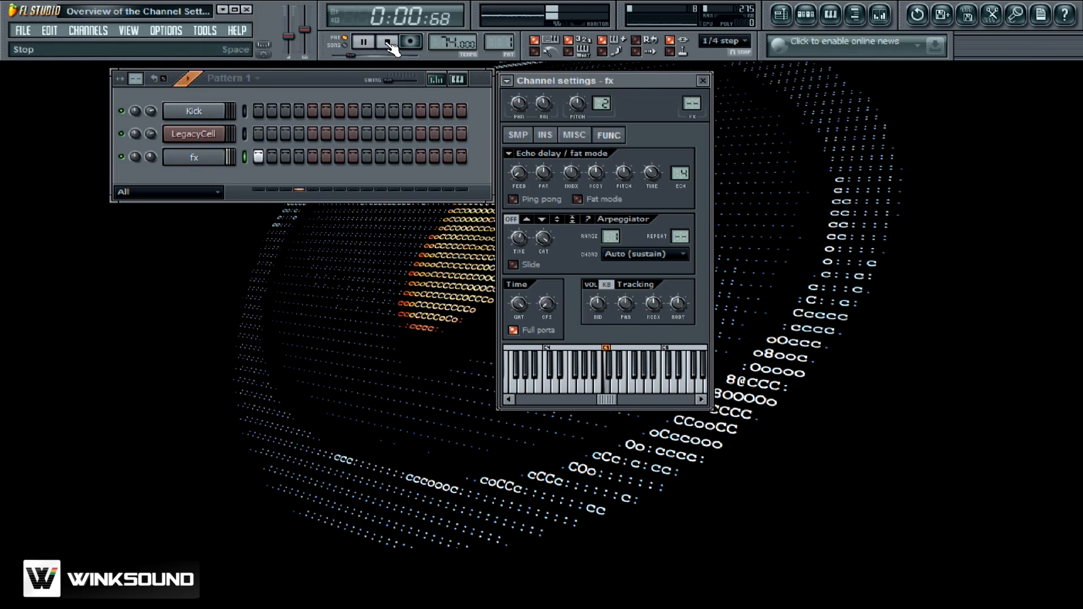